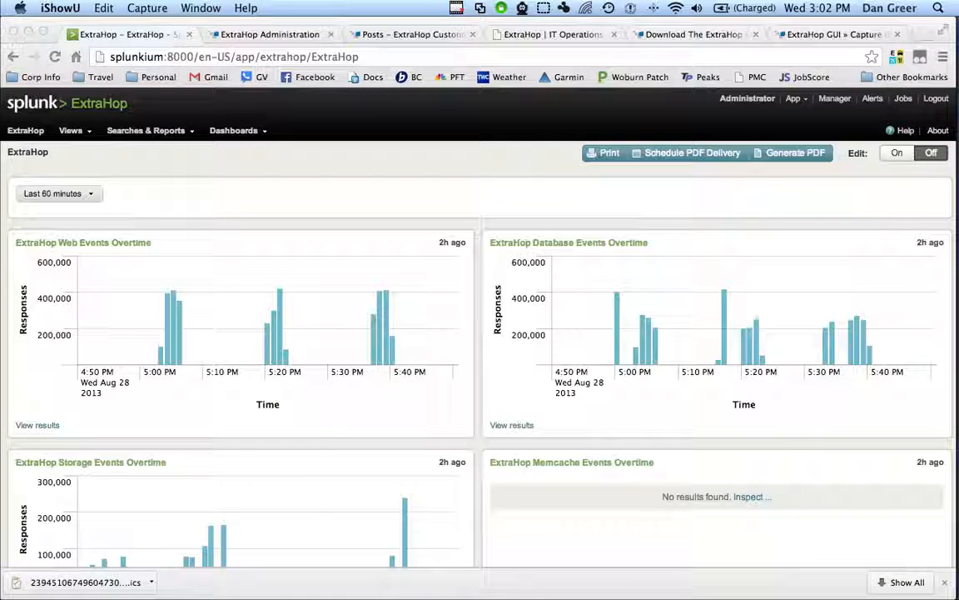
- Switch from the Splunk ExtraHop event charts to the ExtraHop device administration page
left_click(269, 33)
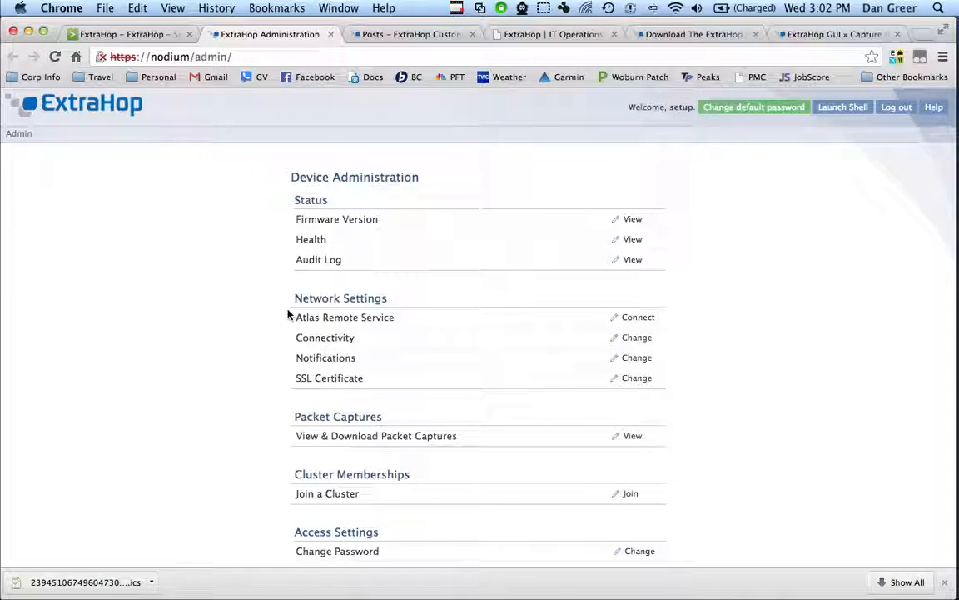
- Show the Rsyslog notification settings: destination splunkium, protocol TCP, port 54322
left_click(326, 356)
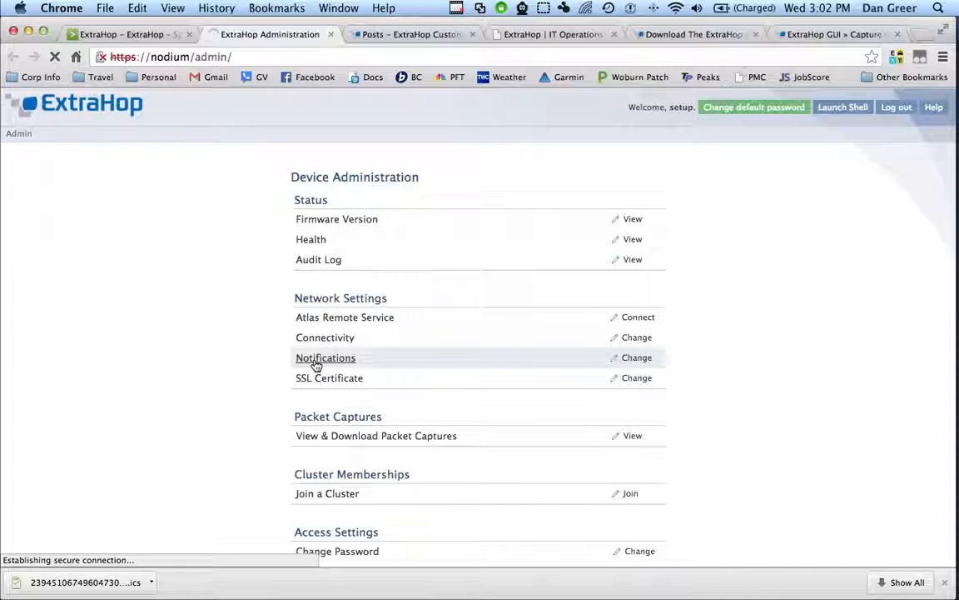
left_click(325, 356)
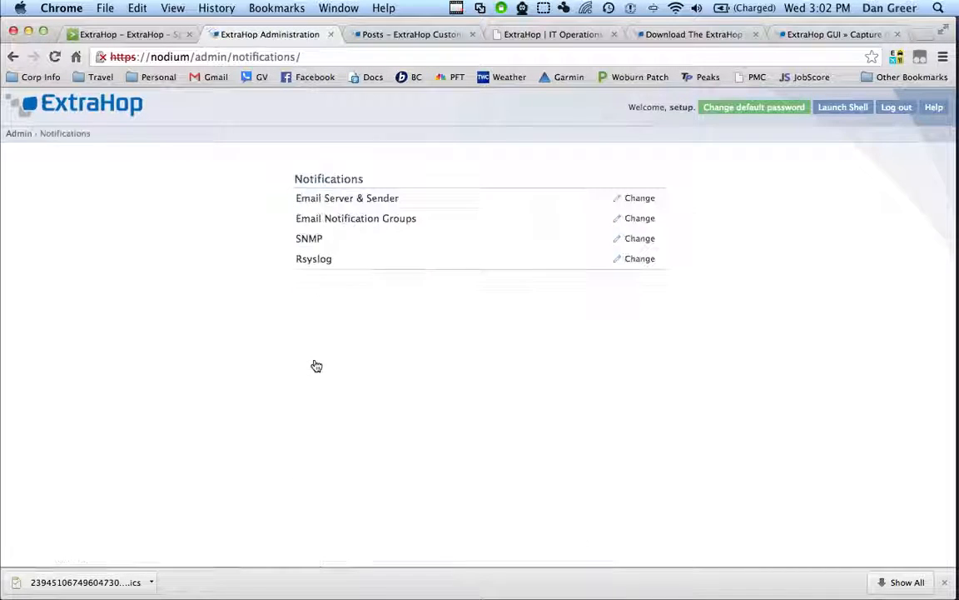
left_click(640, 258)
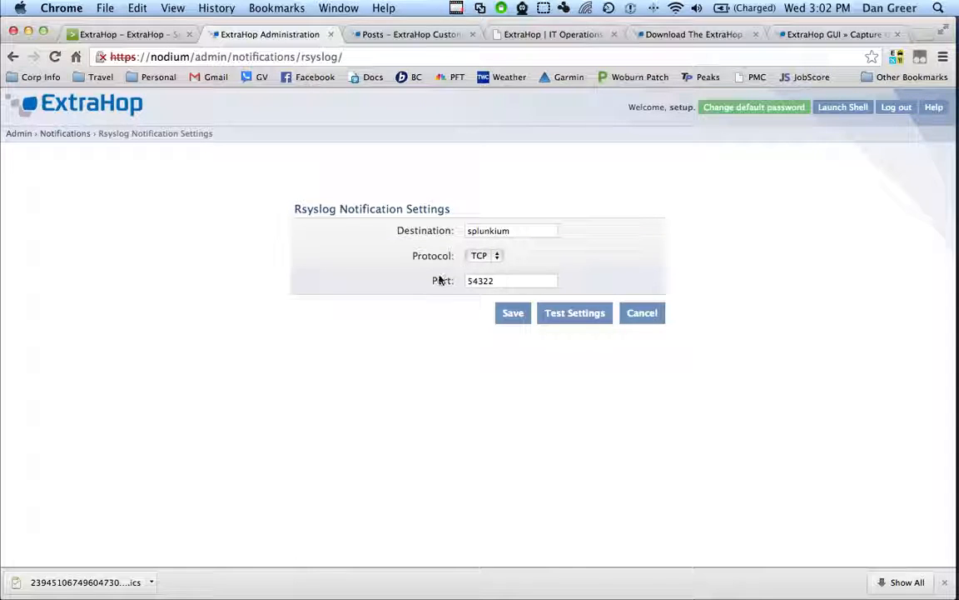
mouse_move(381, 291)
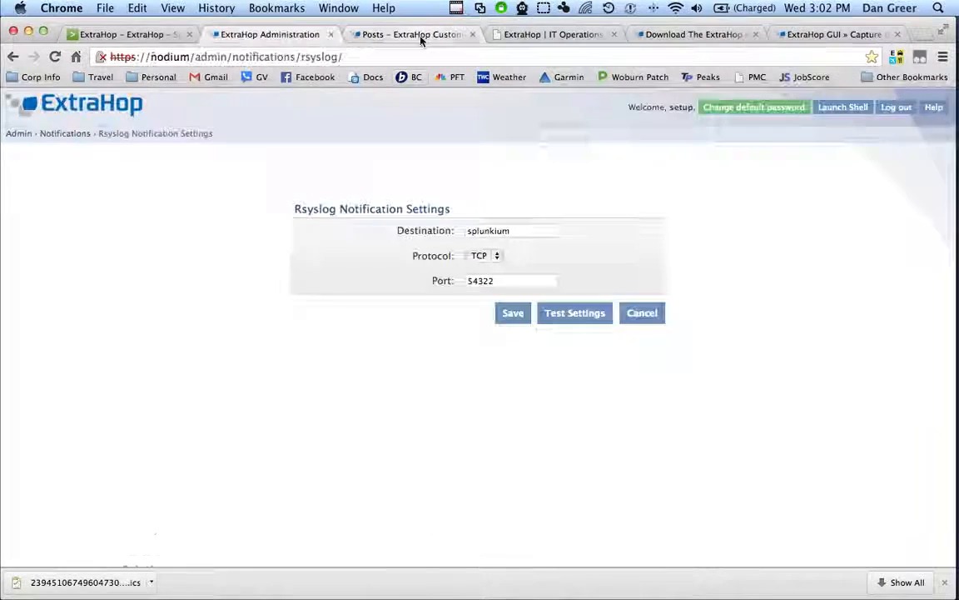
- Find and read the 'Solution: ExtraHop Splunk Bundle' post in the forum's Splunk search results
left_click(413, 33)
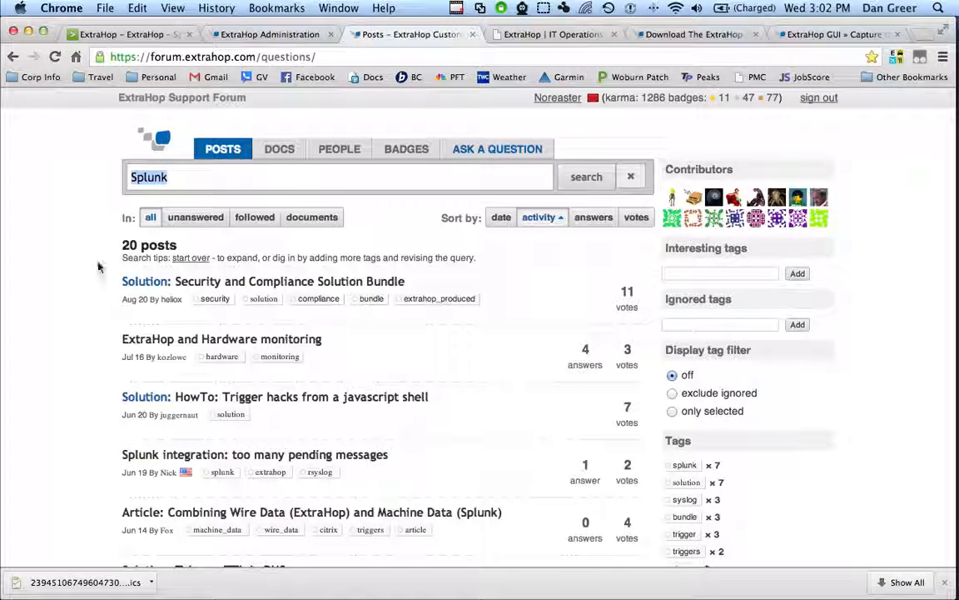
mouse_move(100, 137)
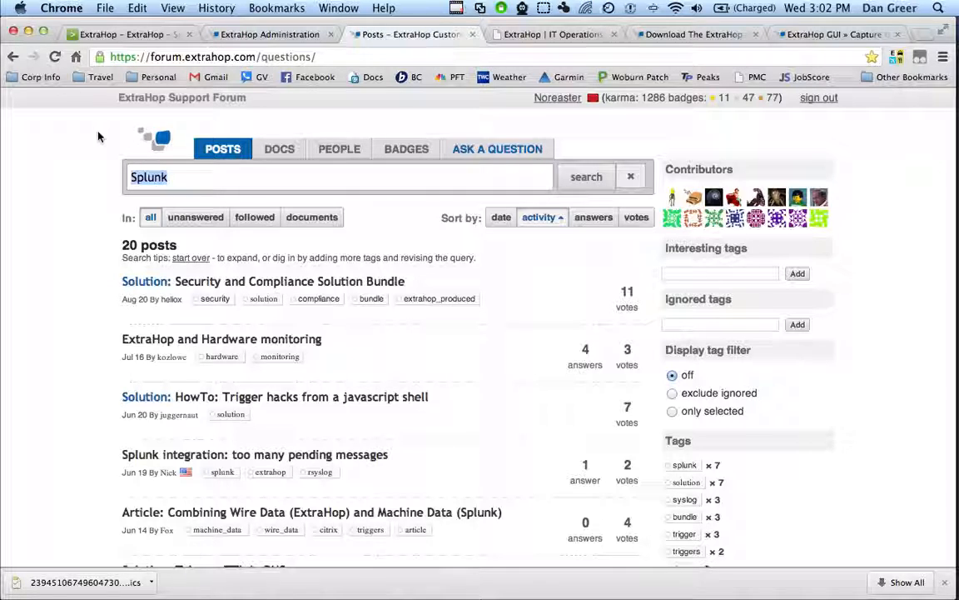
mouse_move(60, 207)
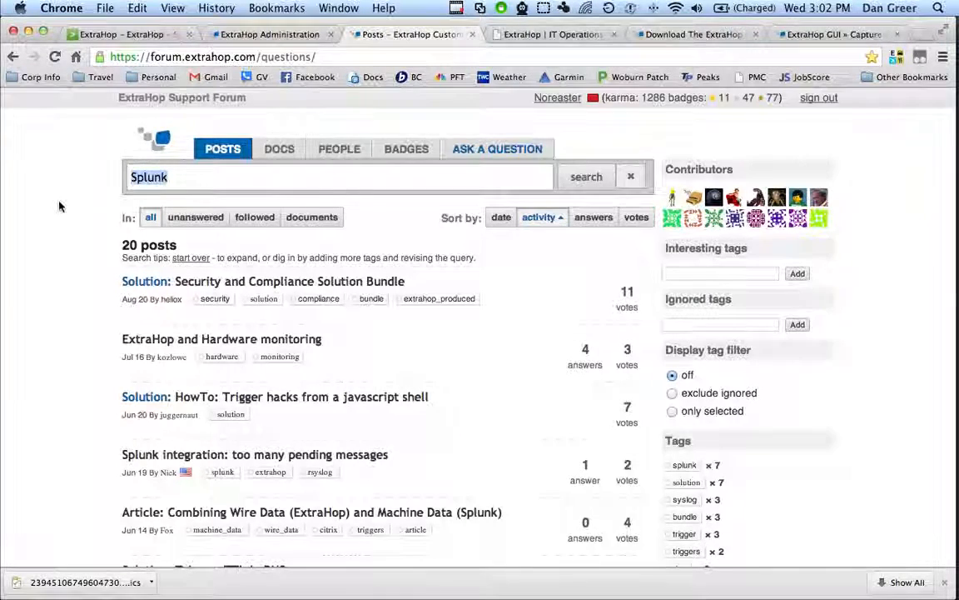
scroll("down", 3)
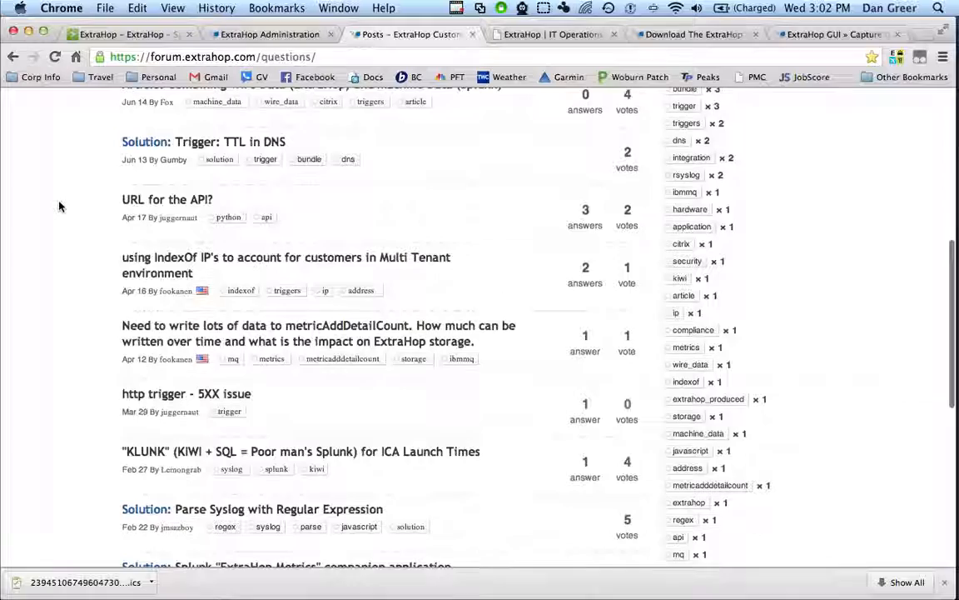
scroll("down", 3)
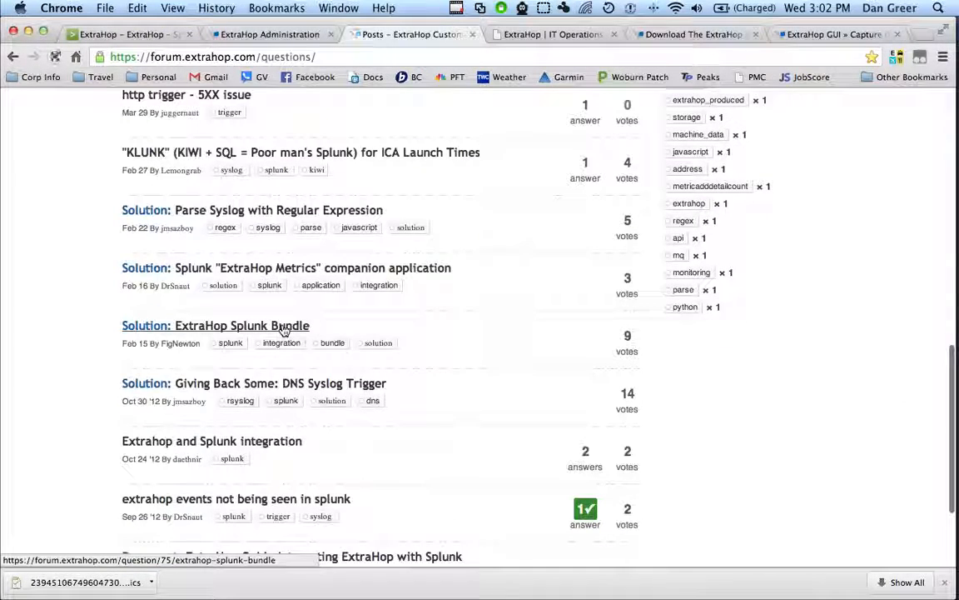
left_click(216, 325)
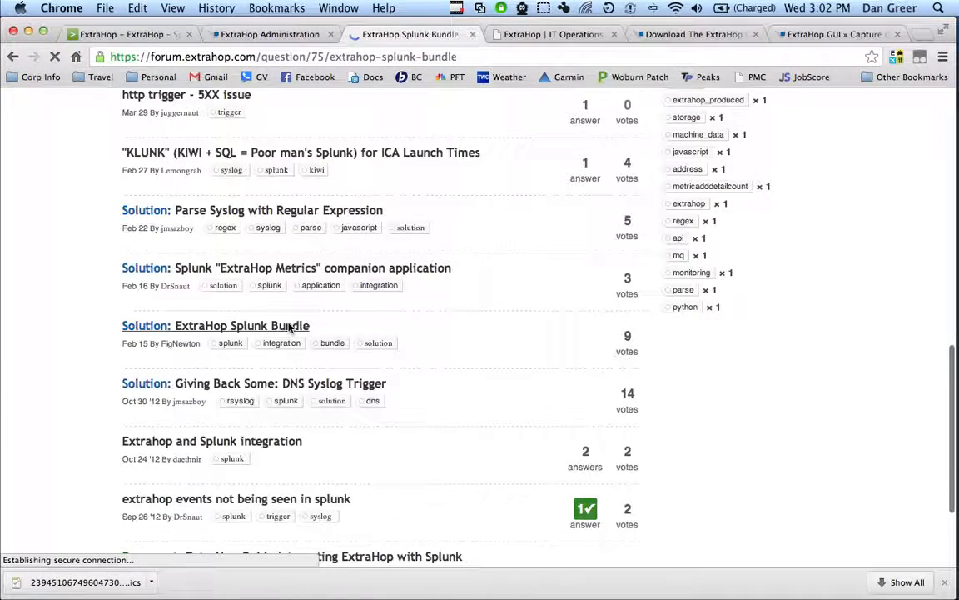
left_click(216, 325)
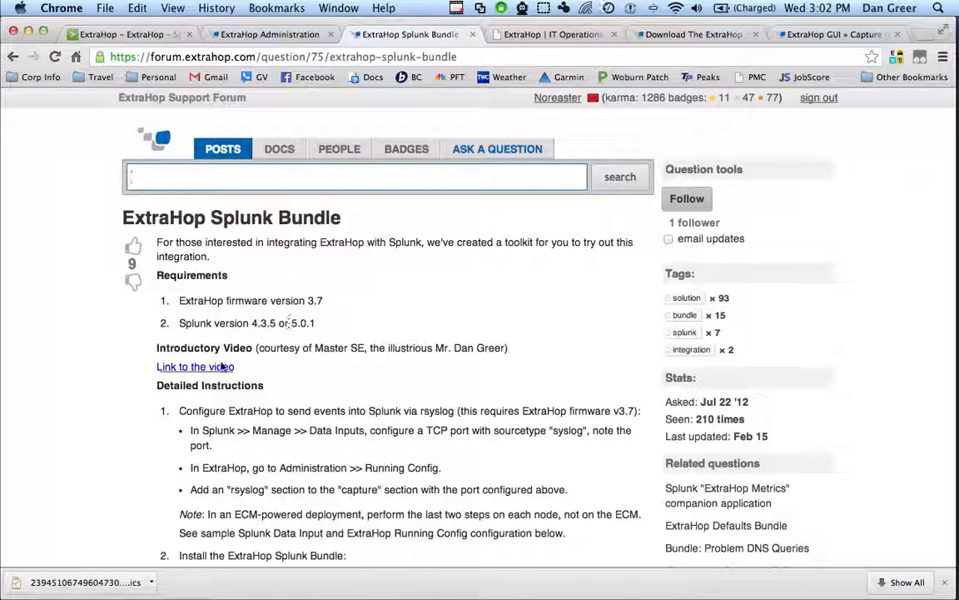
scroll("down", 3)
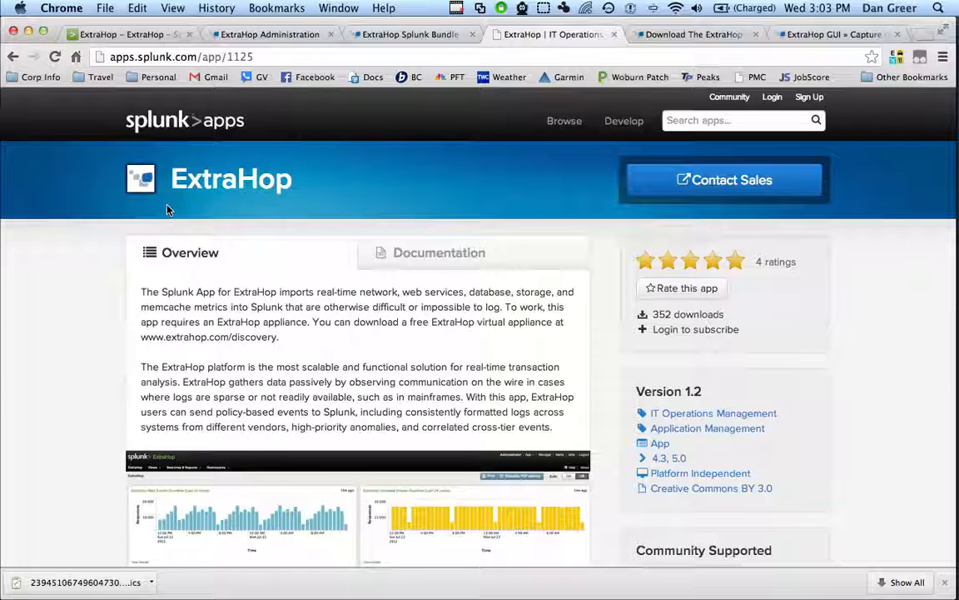
mouse_move(83, 318)
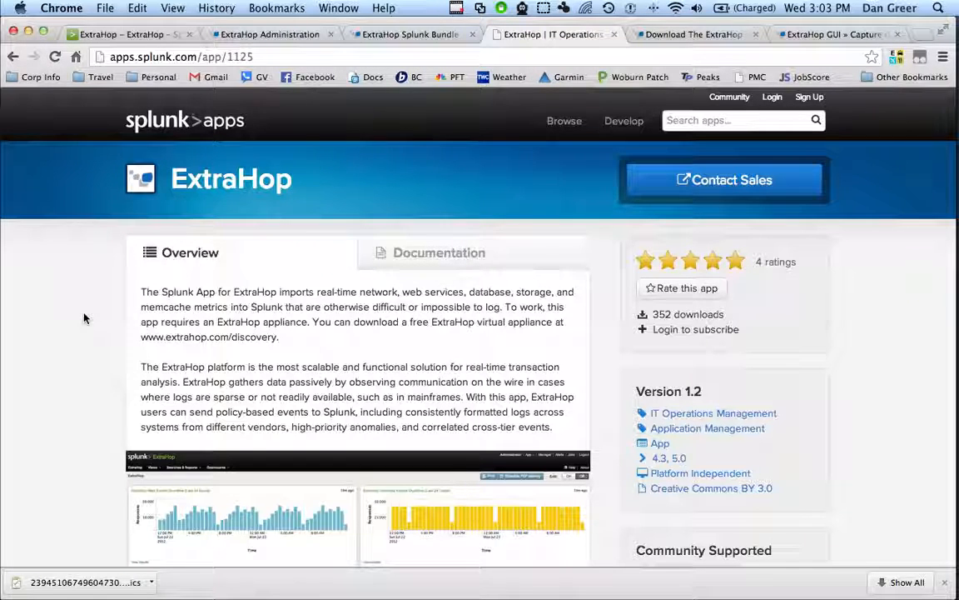
- Review the ExtraHop app listing and Discovery Edition download page, then reach the Compliance and Data Leakage Dashboard
scroll("down", 3)
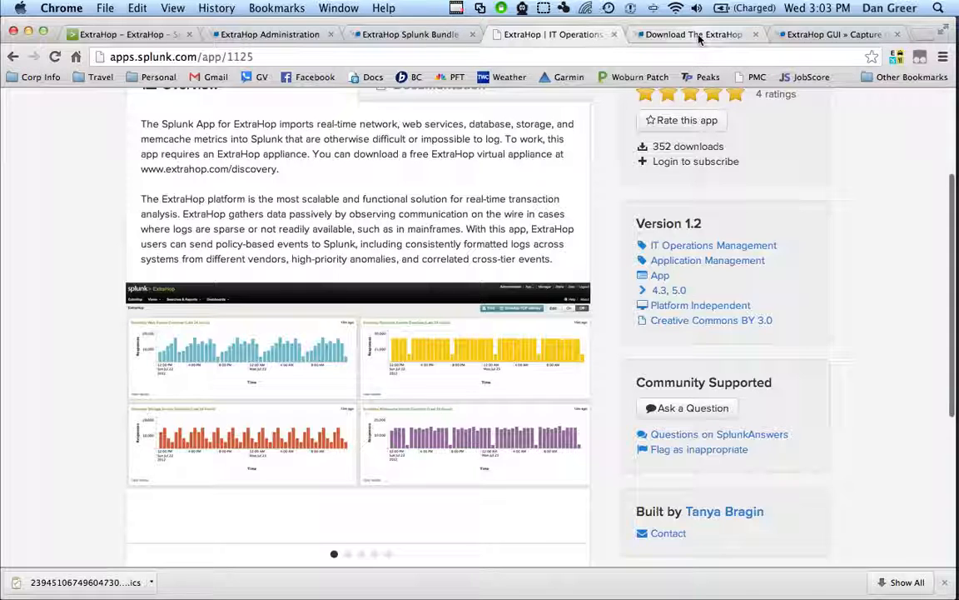
left_click(693, 34)
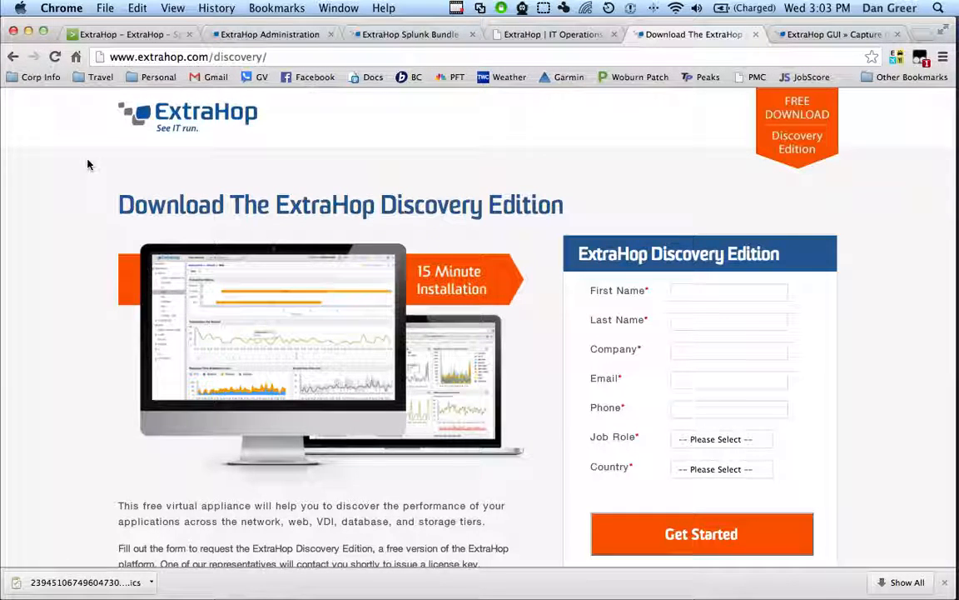
left_click(833, 33)
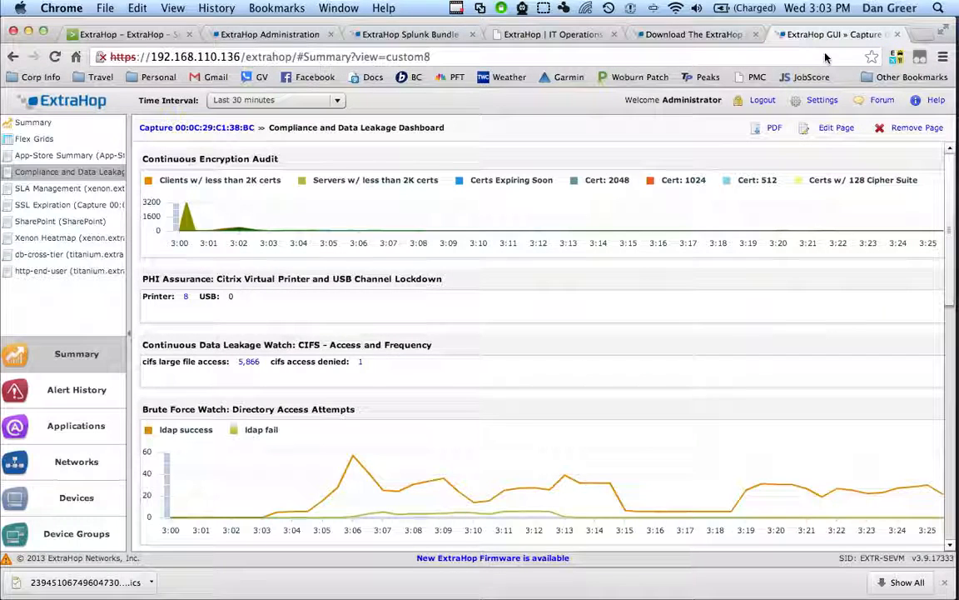
mouse_move(603, 335)
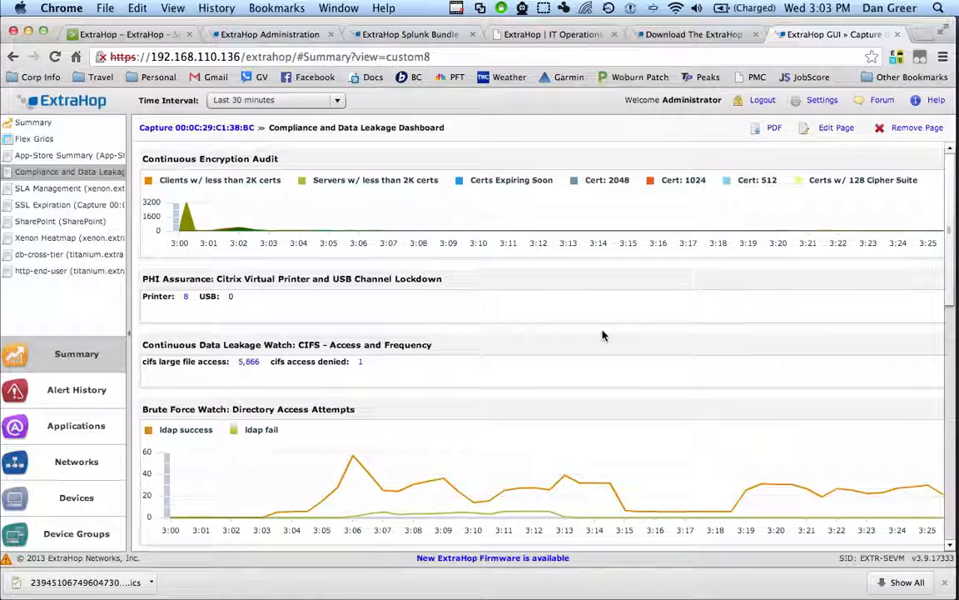
mouse_move(303, 210)
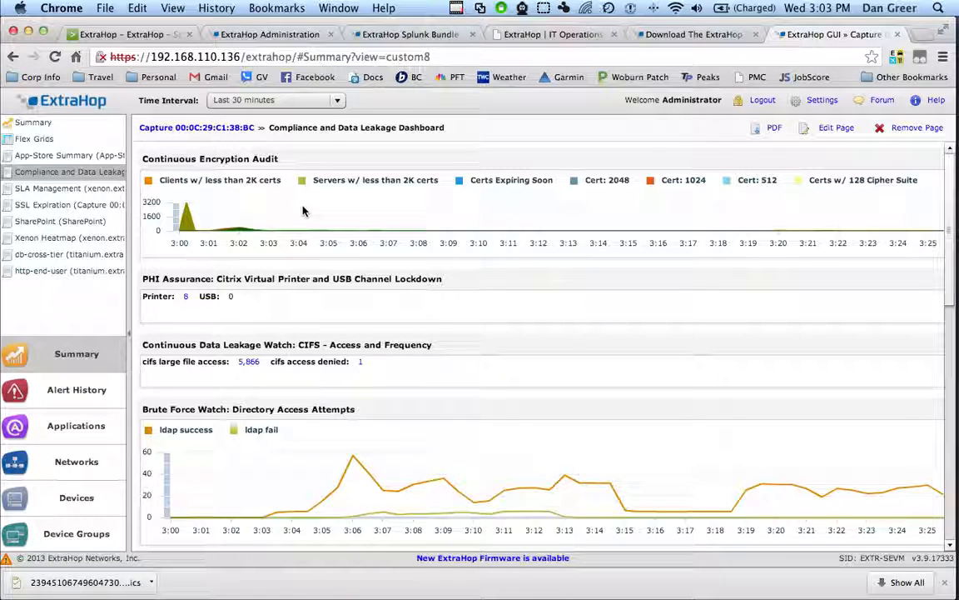
mouse_move(380, 223)
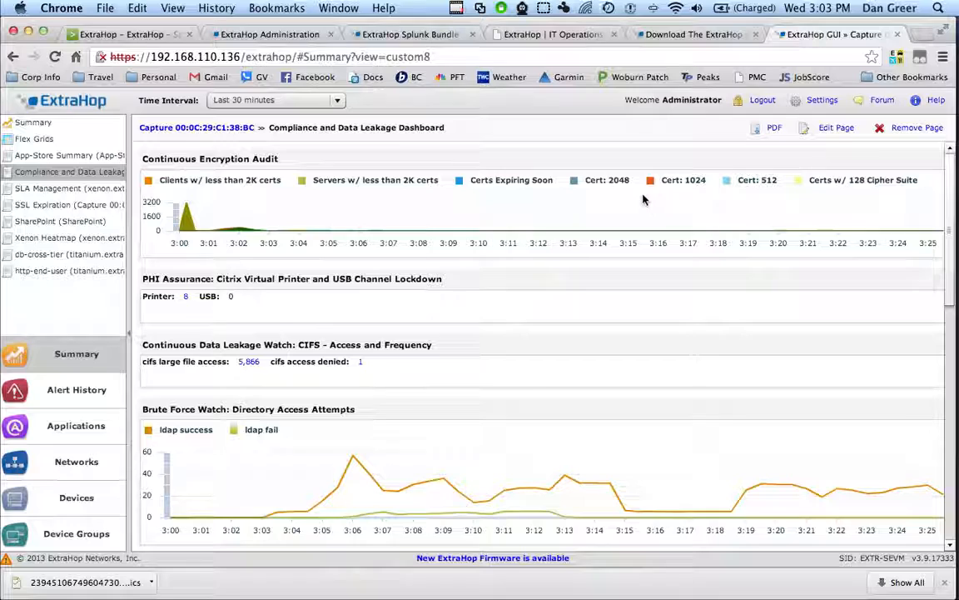
mouse_move(573, 203)
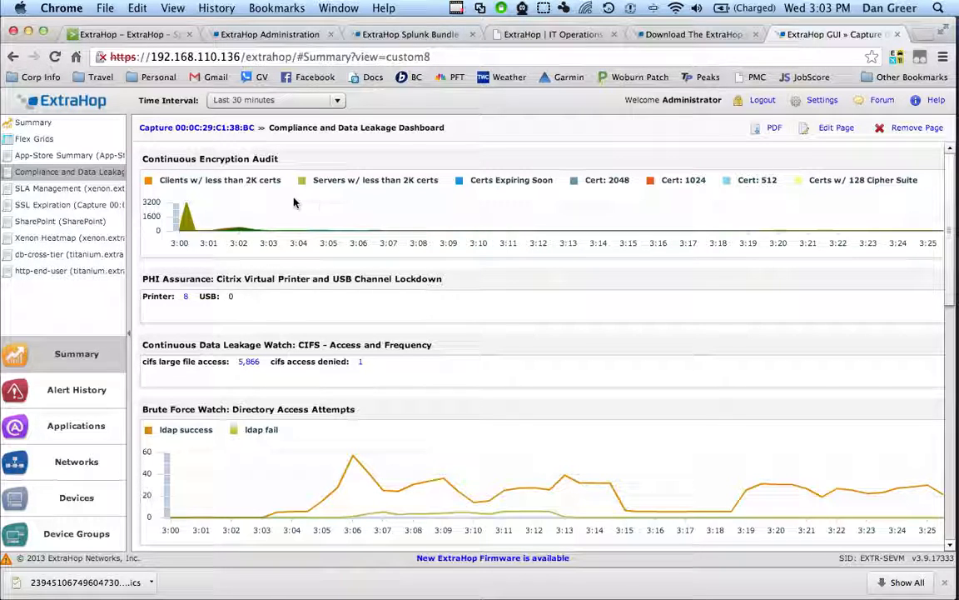
mouse_move(377, 308)
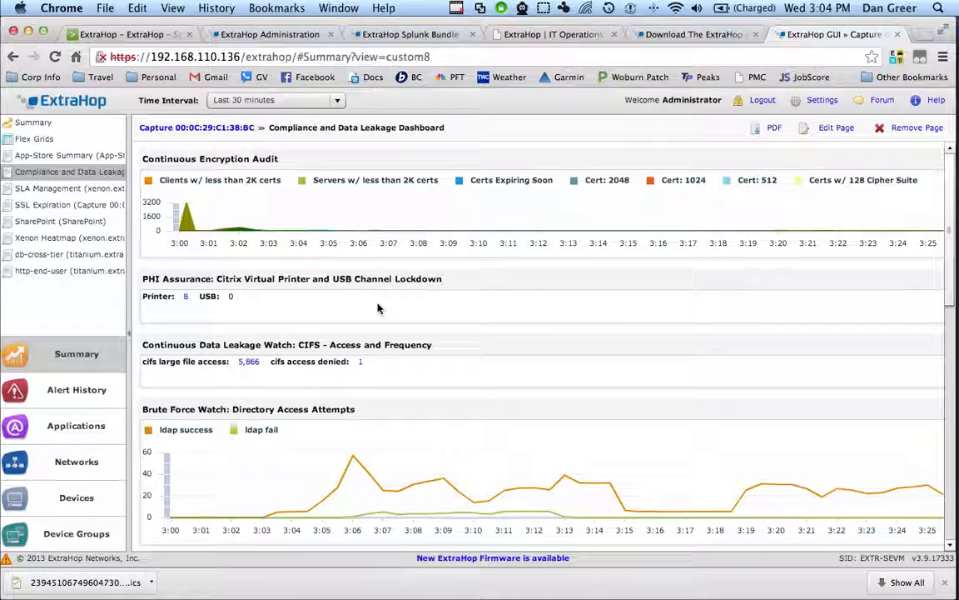
mouse_move(558, 309)
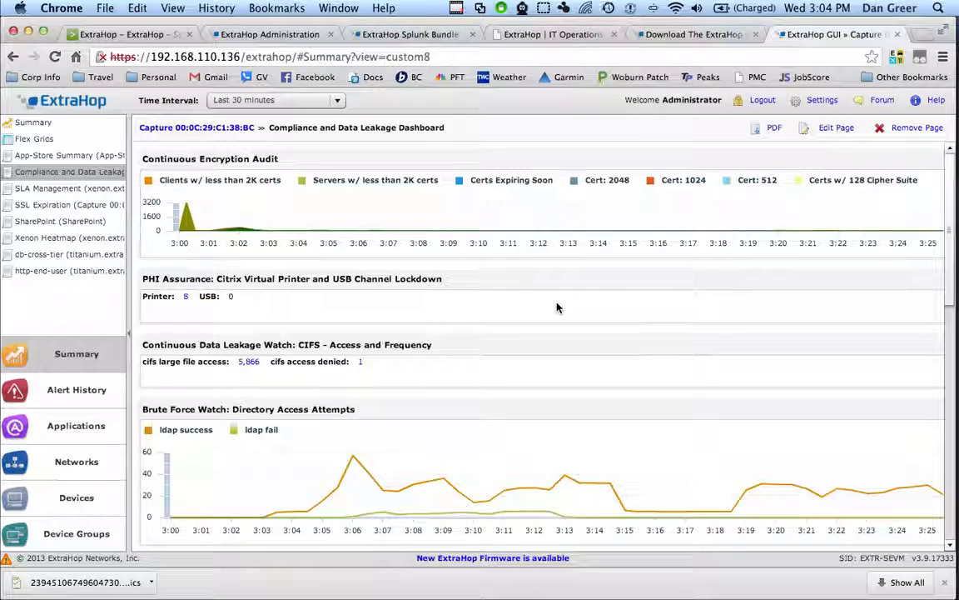
mouse_move(708, 315)
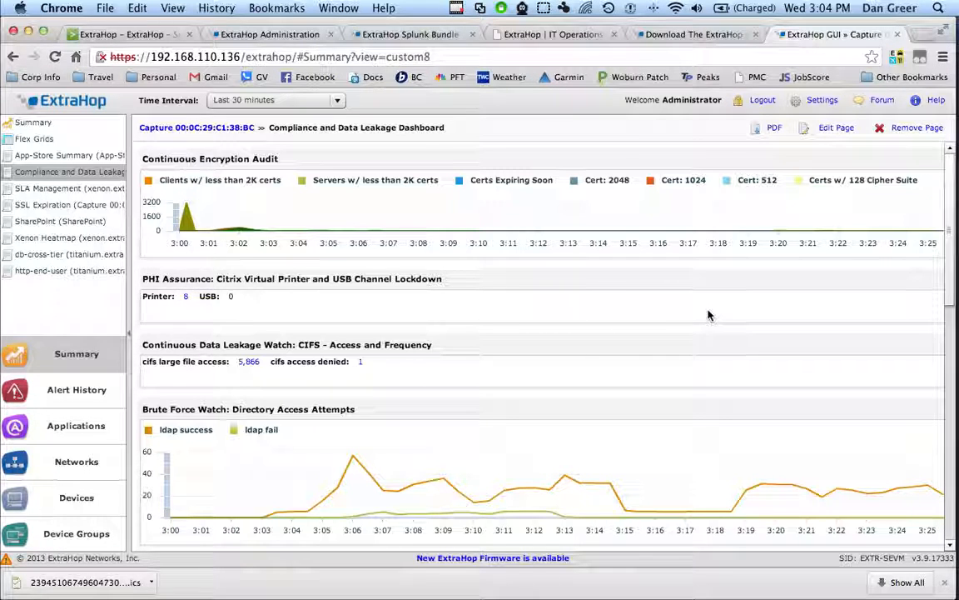
- Scroll to the invalid credential attempts, DNS potential malware and DB administrative account monitoring charts
scroll("down", 3)
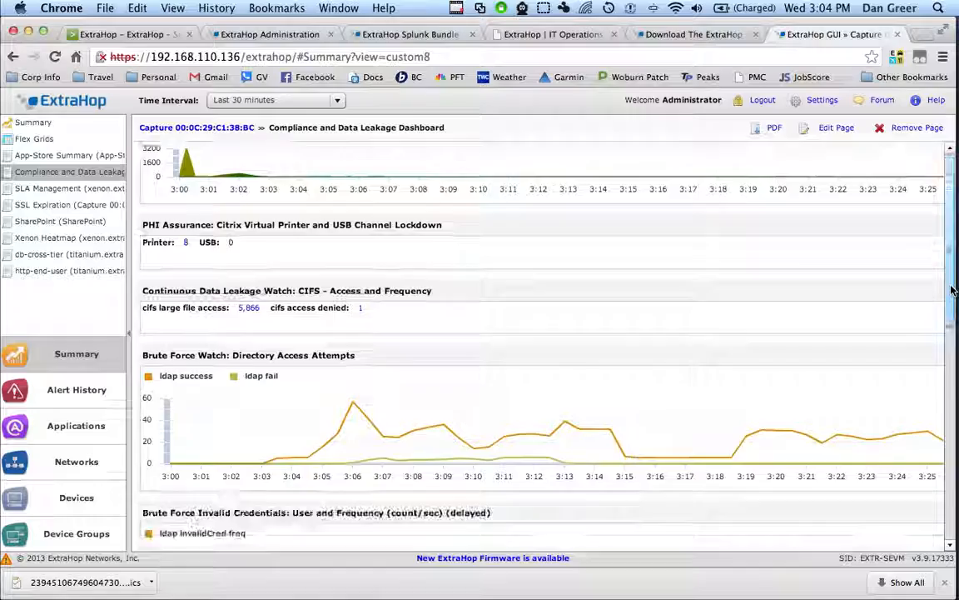
scroll("down", 3)
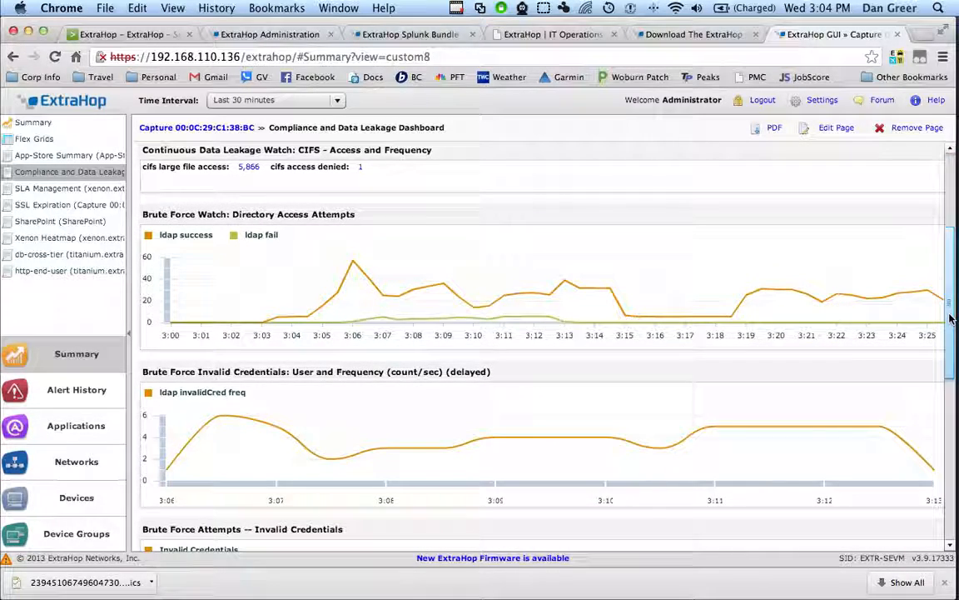
scroll("down", 3)
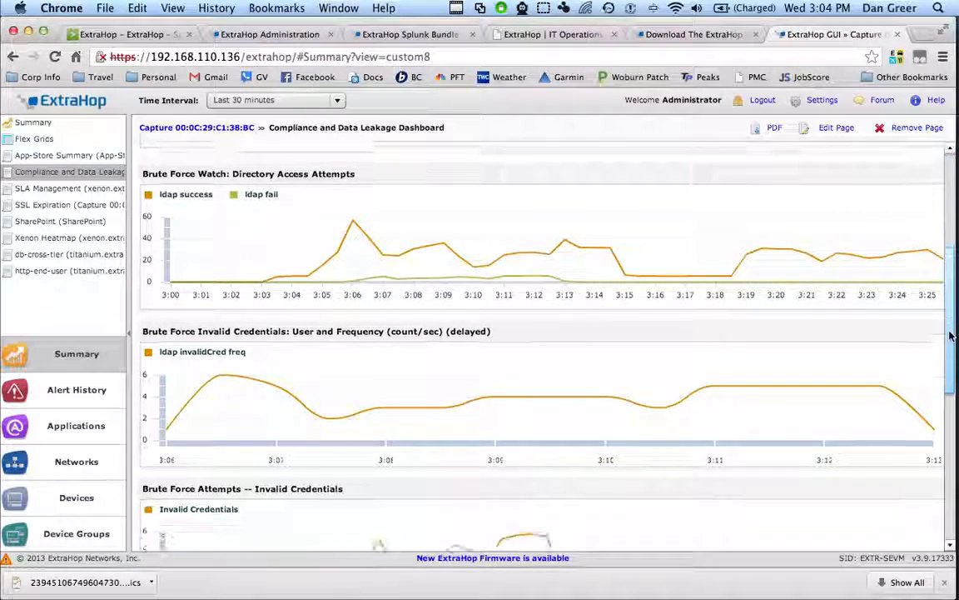
scroll("down", 3)
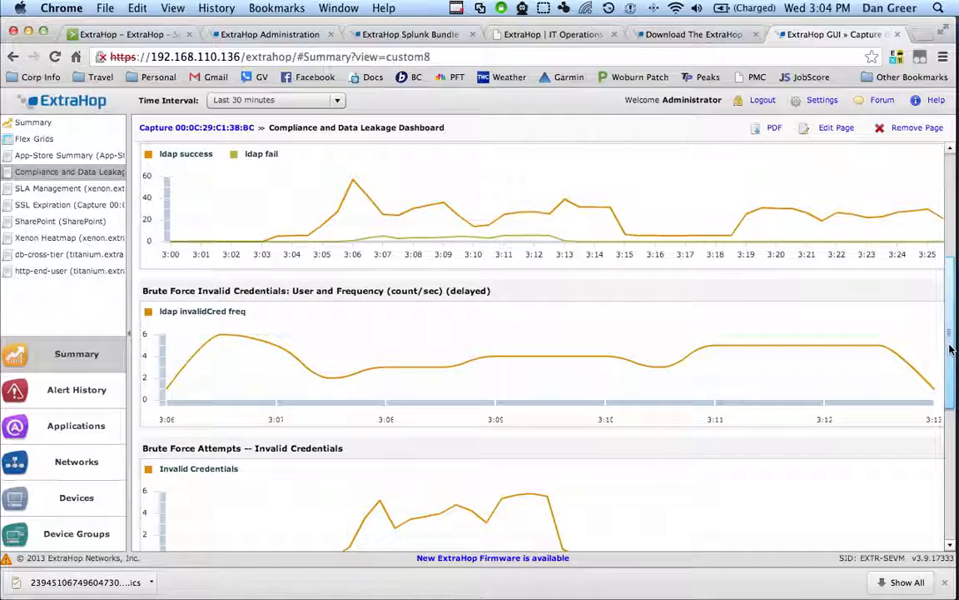
scroll("down", 3)
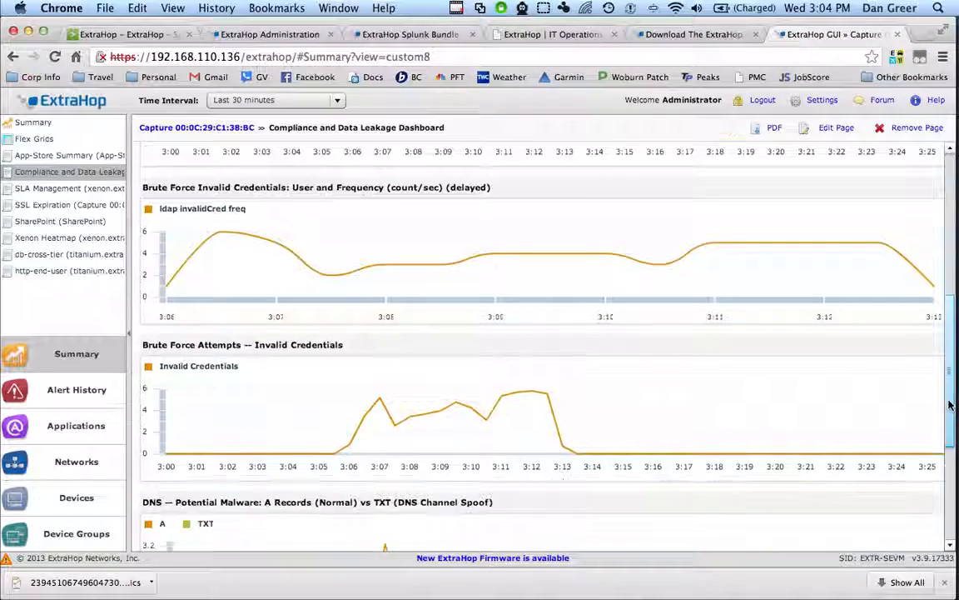
scroll("down", 3)
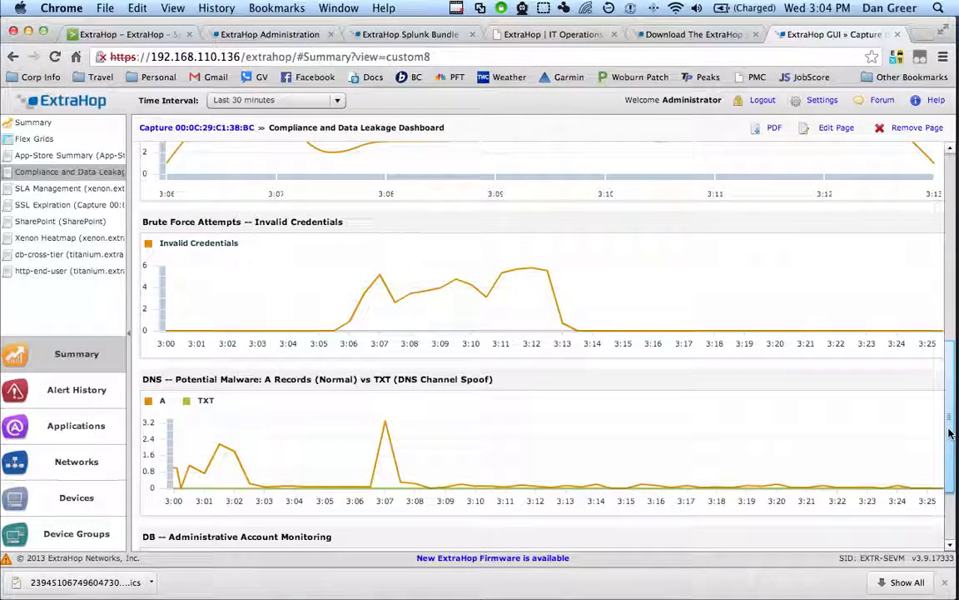
scroll("down", 3)
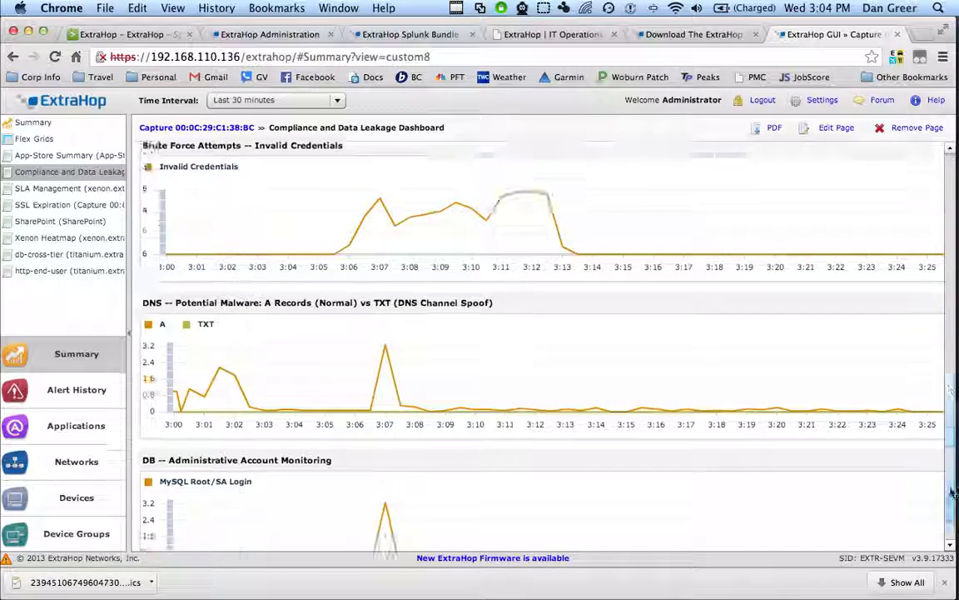
scroll("down", 3)
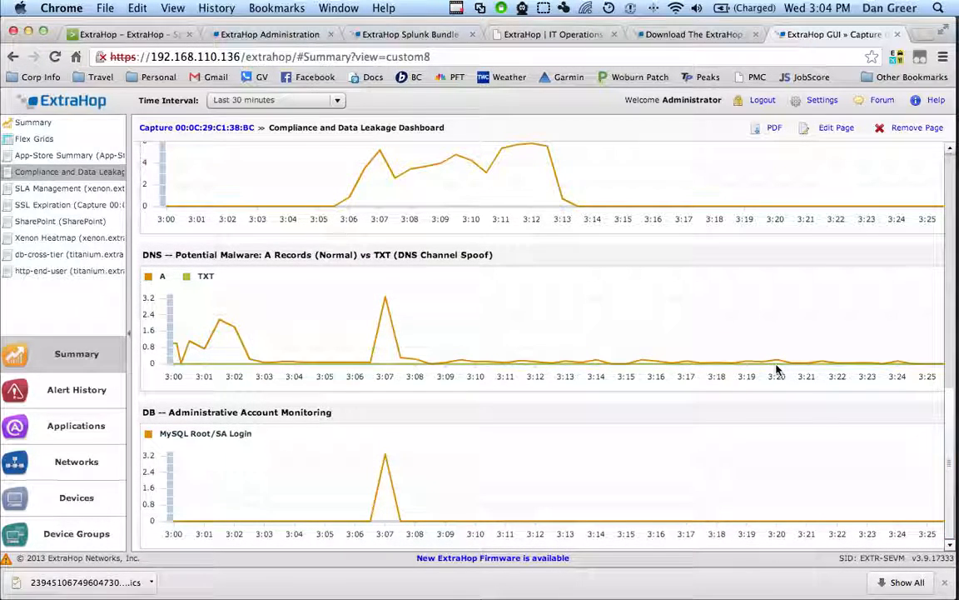
mouse_move(723, 323)
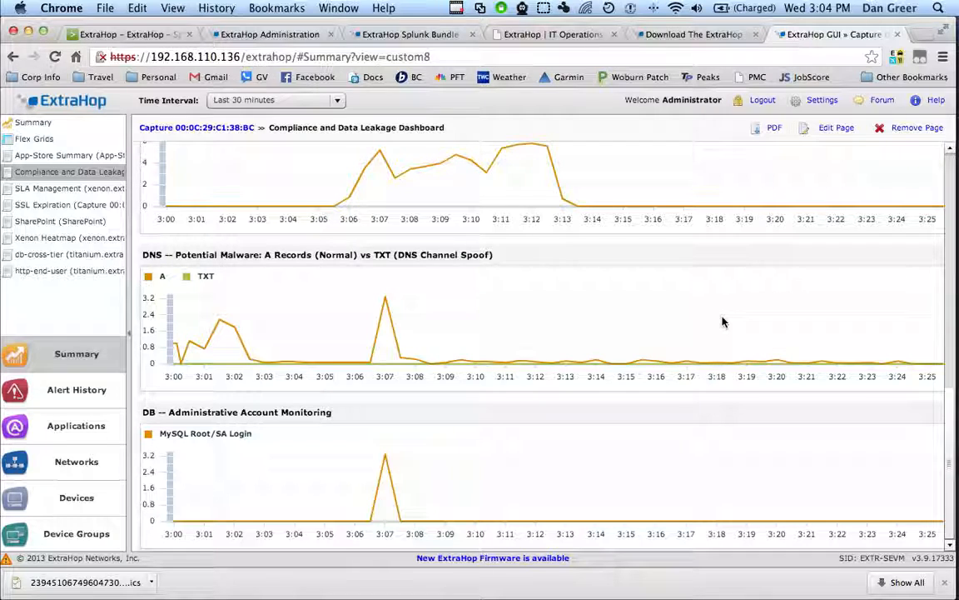
mouse_move(709, 308)
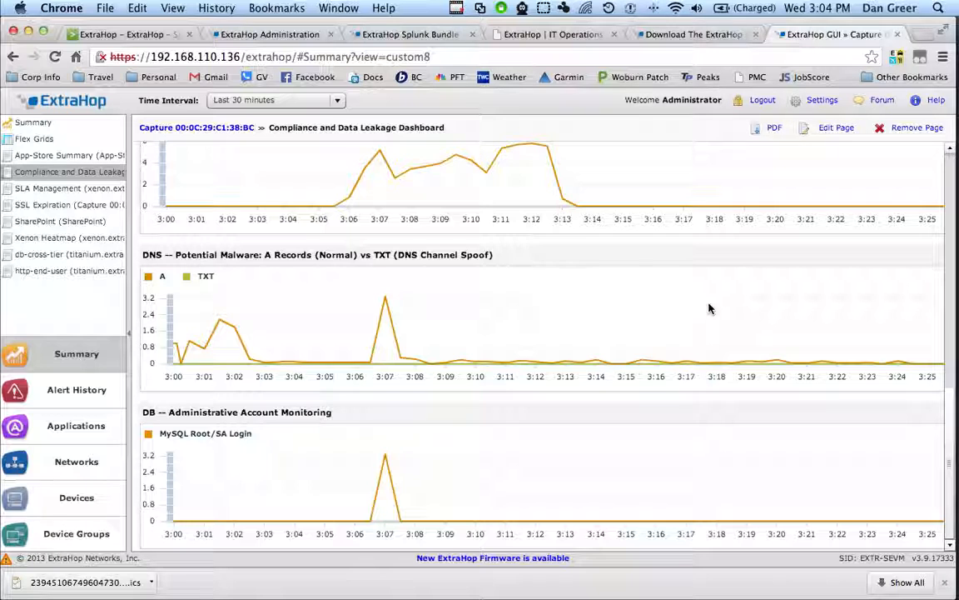
mouse_move(420, 259)
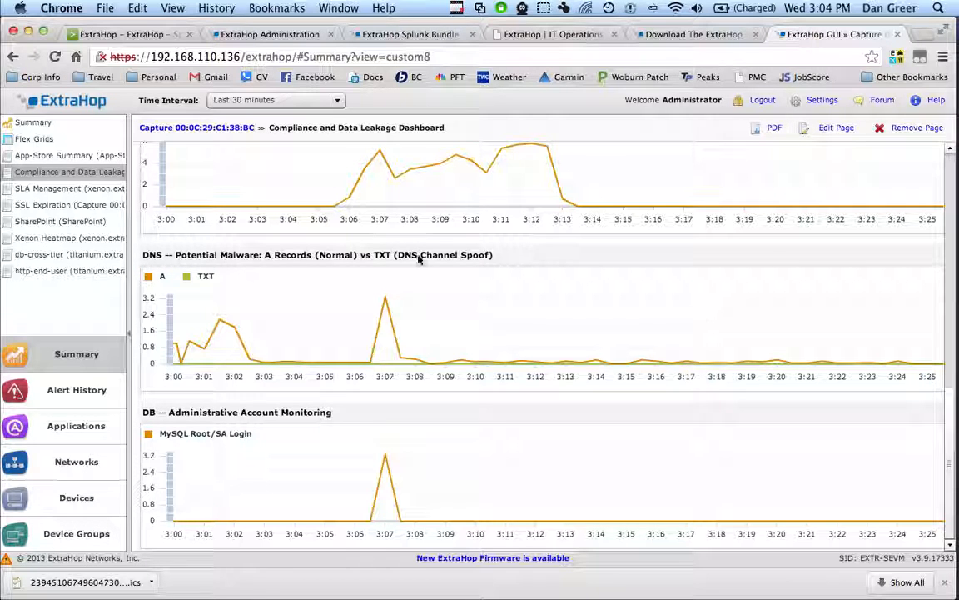